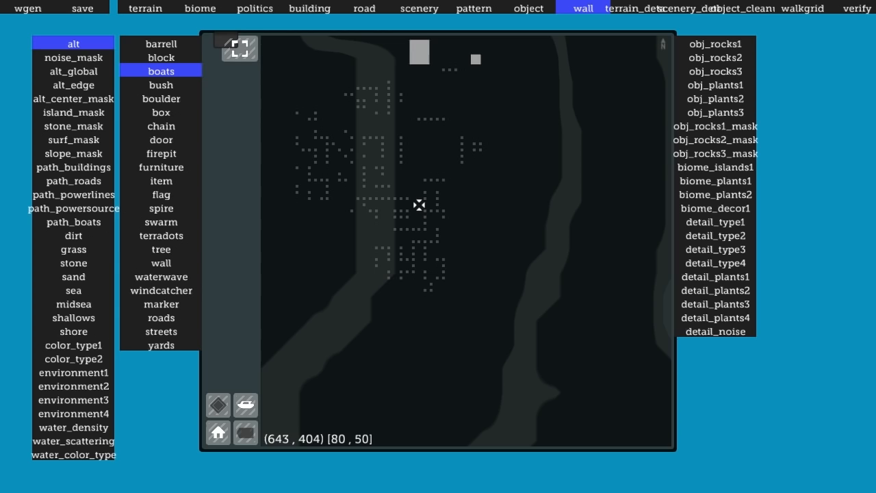
- Turn on the barrel, block, boat, bush, boulder, box, chain, door and firepit layers
left_click(161, 84)
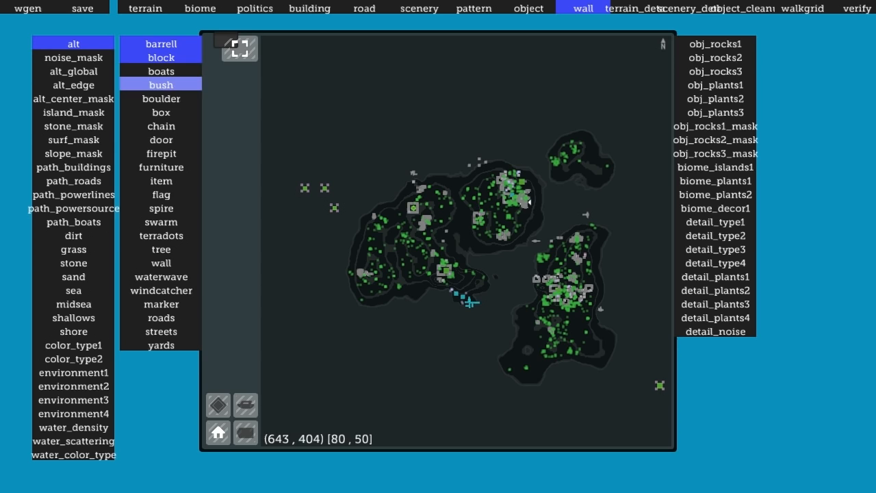
left_click(161, 167)
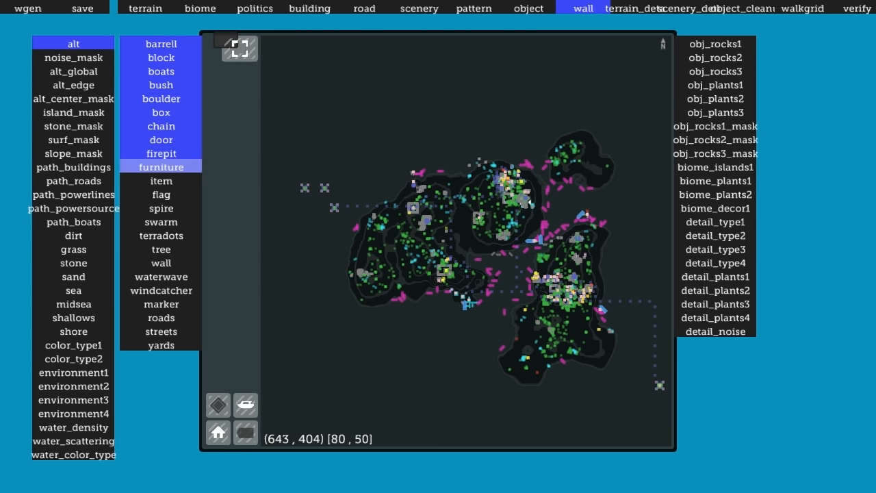
- Turn on the remaining object layers down to yards
left_click(161, 277)
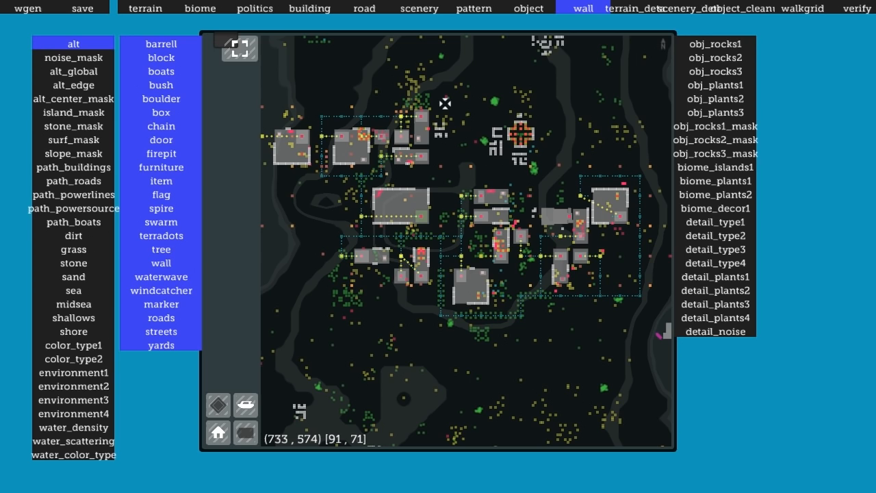
- Toggle off every object layer from barrel to yards
left_click(161, 99)
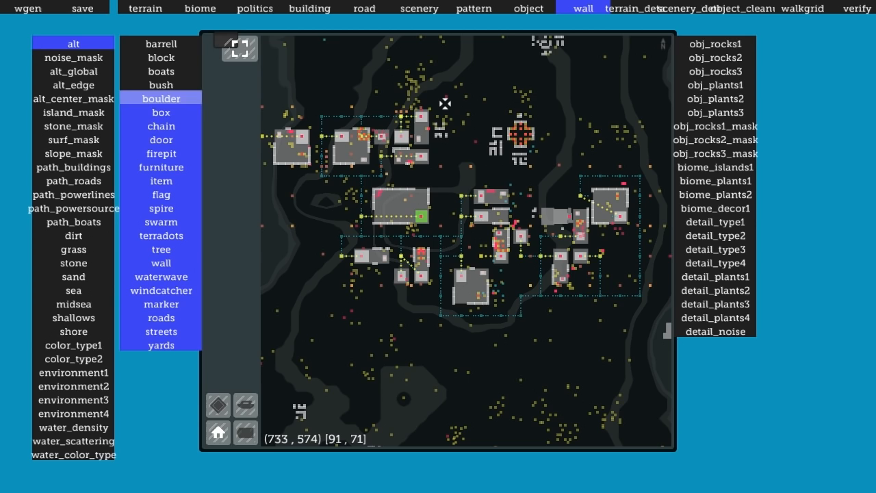
left_click(161, 235)
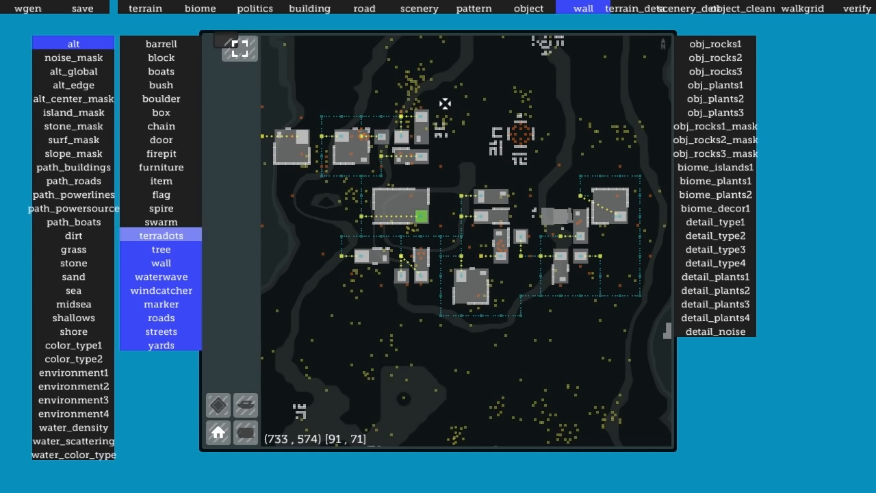
left_click(161, 345)
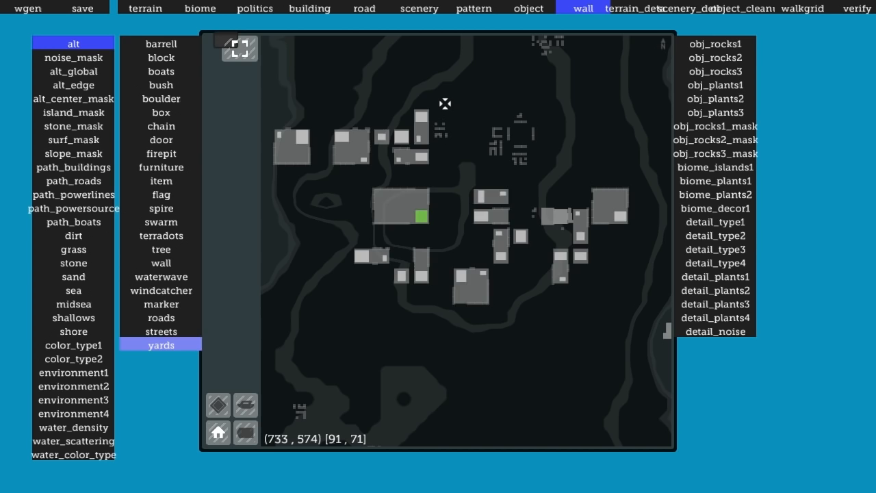